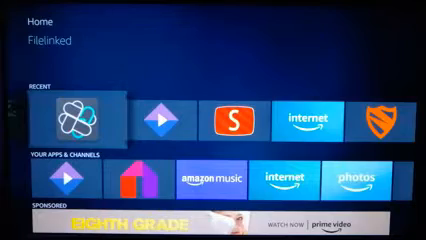
Launch FileLinked from the Recent row on the Fire TV home screen
{"action": "left_click", "coordinate": [78, 112]}
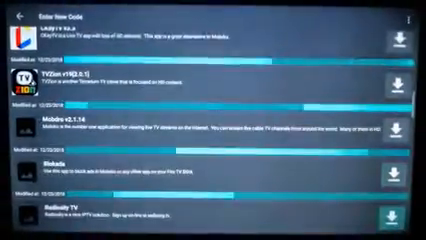
Scroll the FileLinked app list down until the Kodi v18.1 Leia entry appears
{"action": "scroll", "scroll_direction": "down", "scroll_amount": 3}
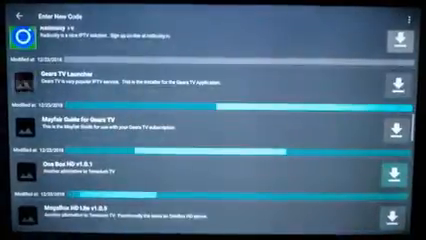
{"action": "scroll", "scroll_direction": "down", "scroll_amount": 3}
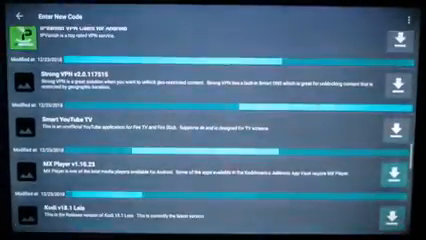
{"action": "scroll", "scroll_direction": "down", "scroll_amount": 3}
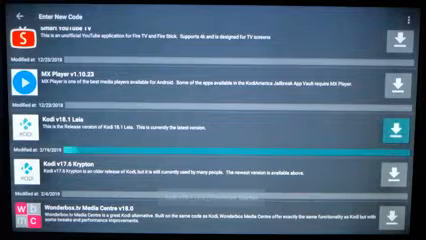
{"action": "left_click", "coordinate": [400, 132]}
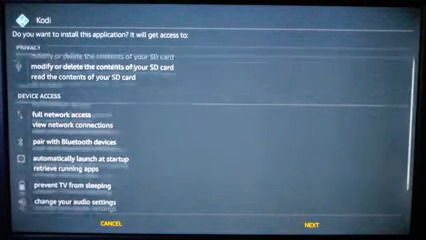
Scroll through Kodi's requested permissions before confirming the install
{"action": "scroll", "scroll_direction": "down", "scroll_amount": 3}
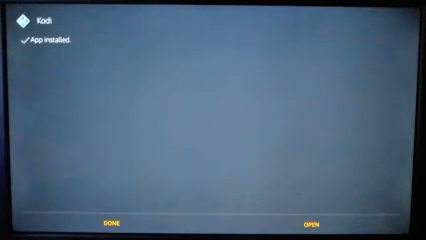
{"action": "mouse_move", "coordinate": [110, 220]}
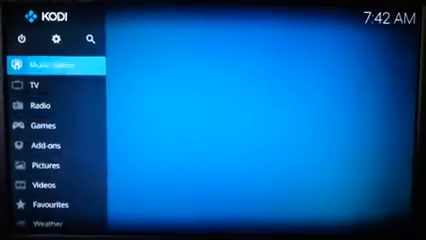
Enter Kodi's Movies section to see the empty-library notice
{"action": "left_click", "coordinate": [40, 64]}
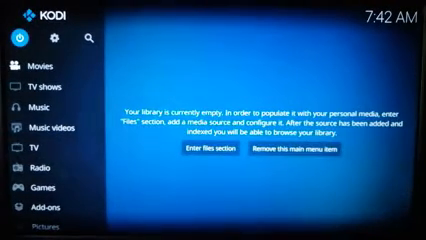